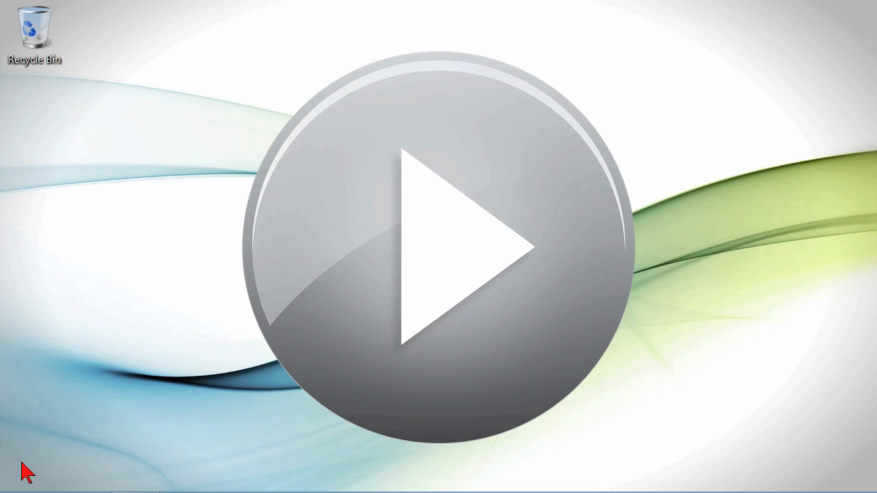
mouse_move(134, 476)
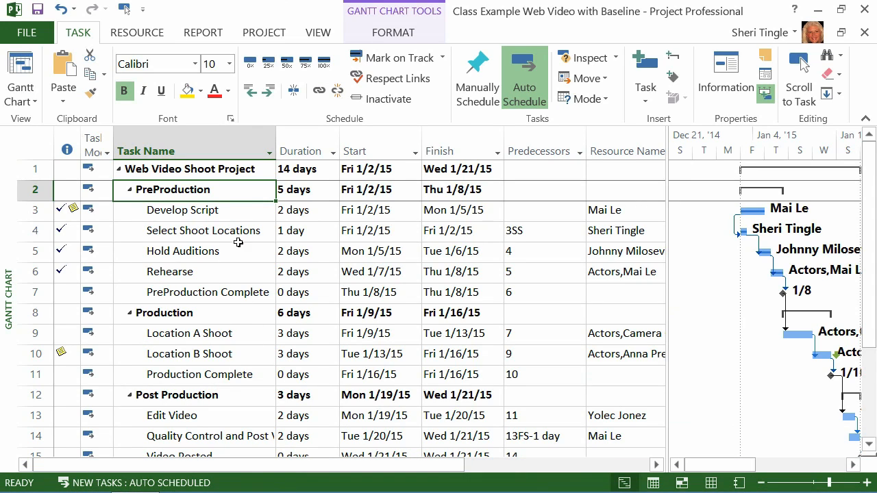
mouse_move(94, 44)
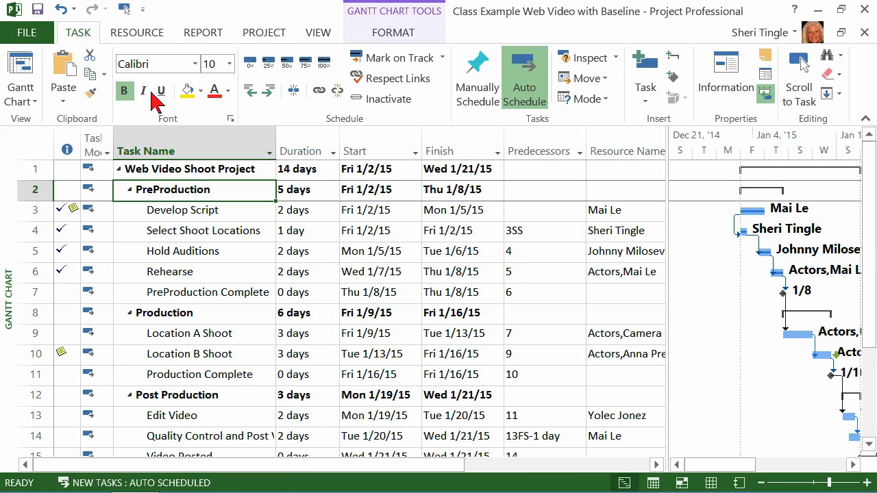
mouse_move(678, 126)
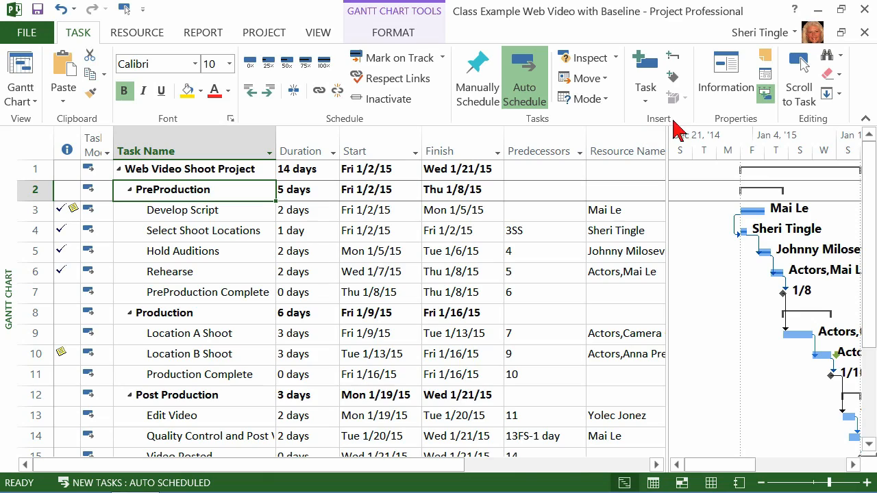
Show the Insert group's new-task choices, including Import Outlook Tasks
click(645, 107)
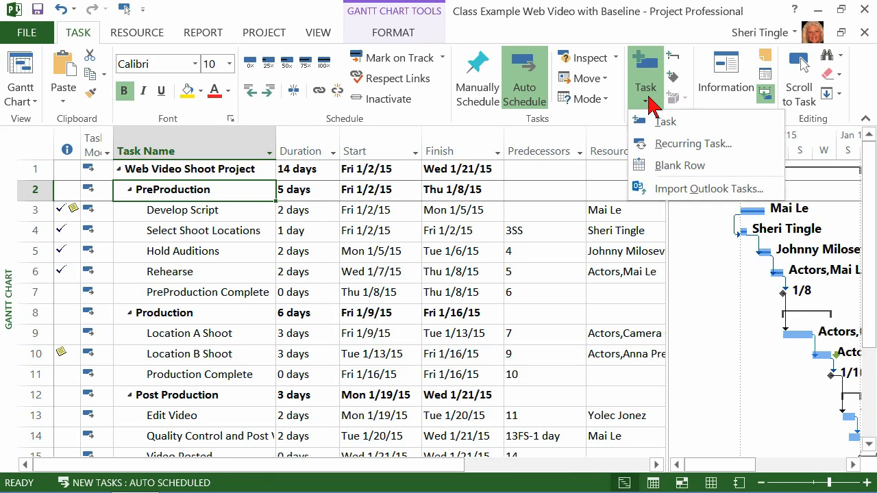
mouse_move(660, 109)
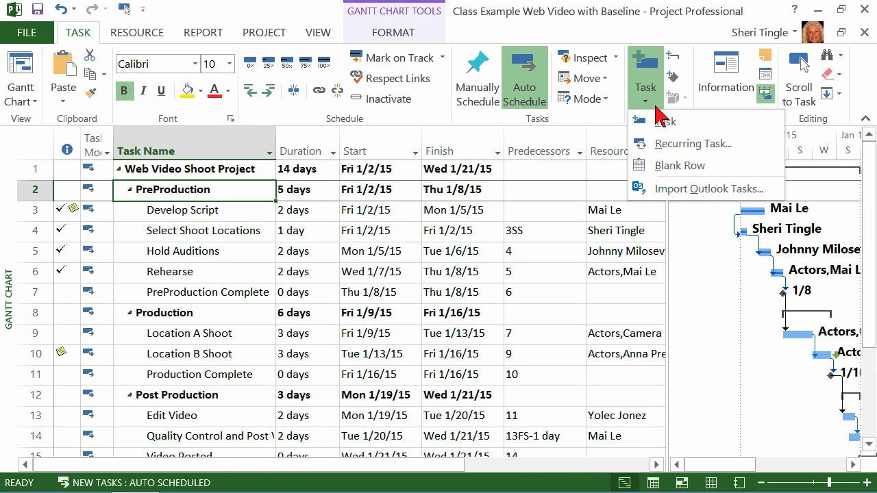
mouse_move(718, 203)
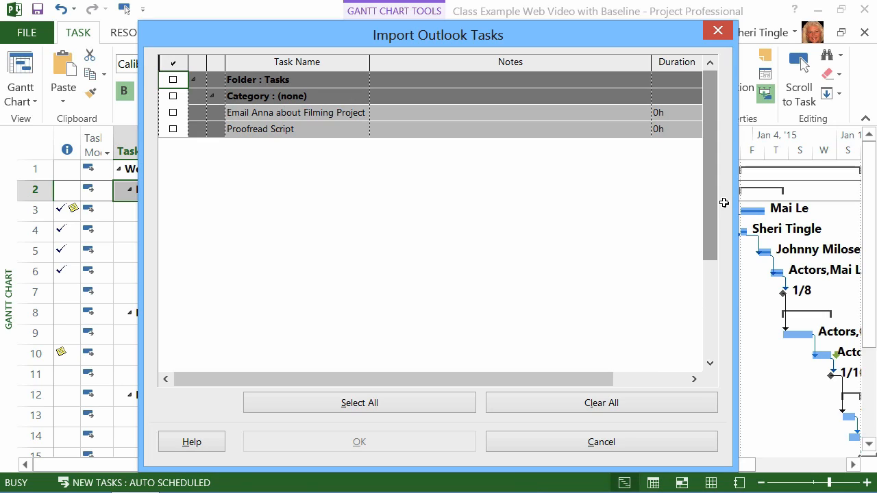
mouse_move(718, 200)
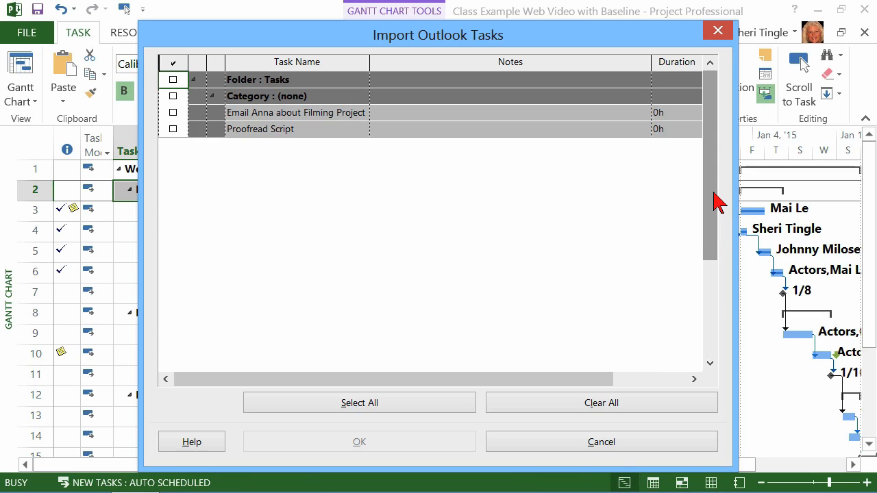
mouse_move(297, 131)
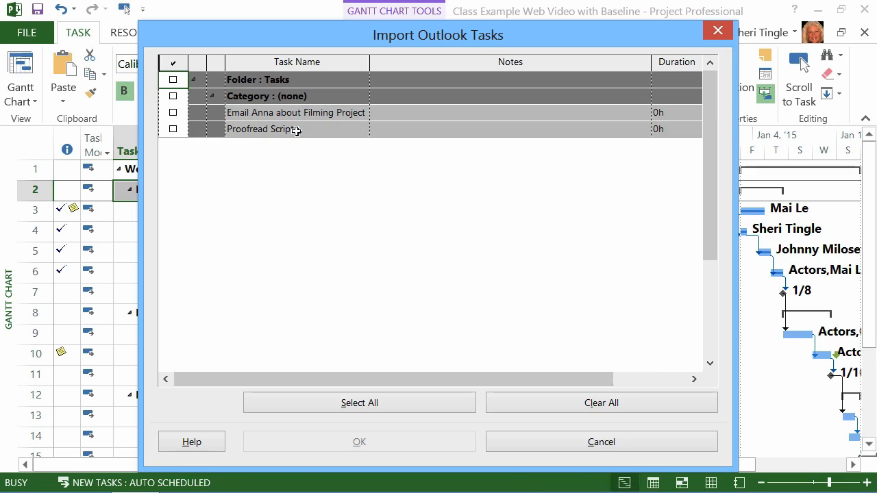
mouse_move(246, 156)
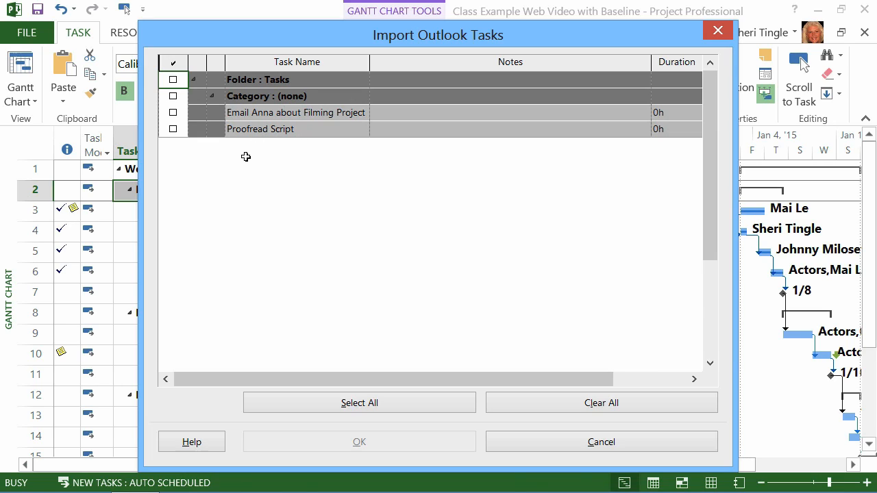
mouse_move(195, 129)
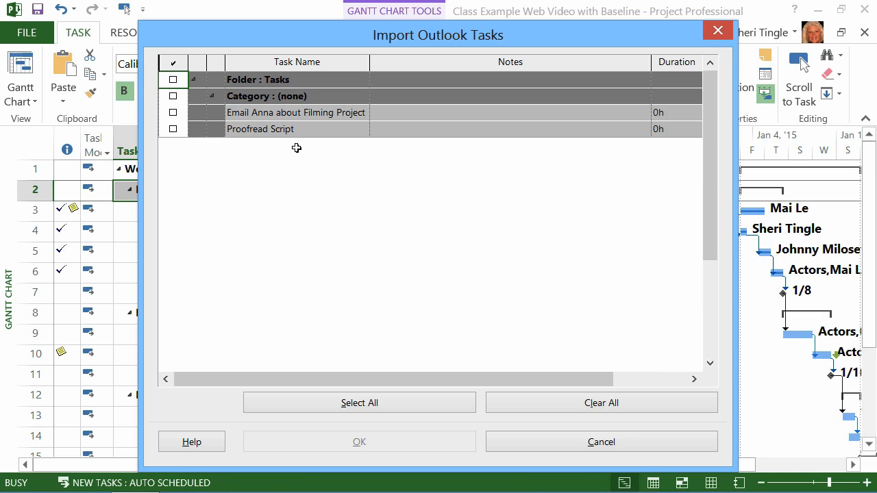
mouse_move(227, 130)
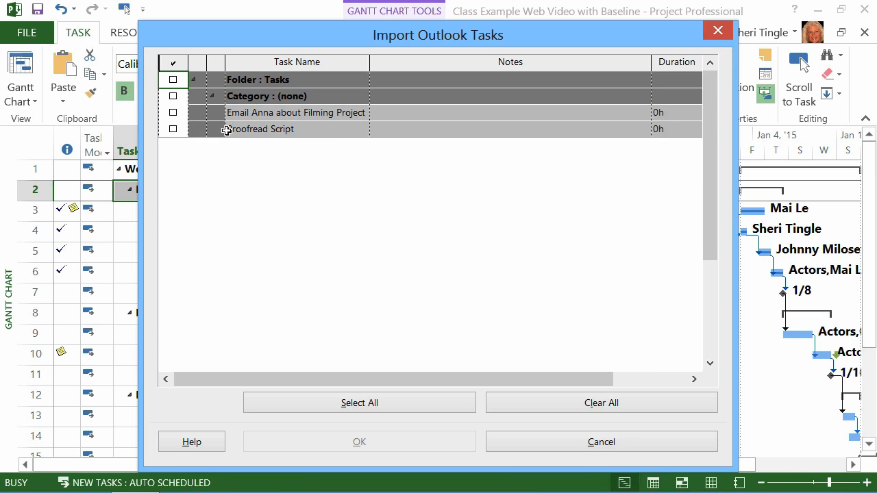
mouse_move(337, 327)
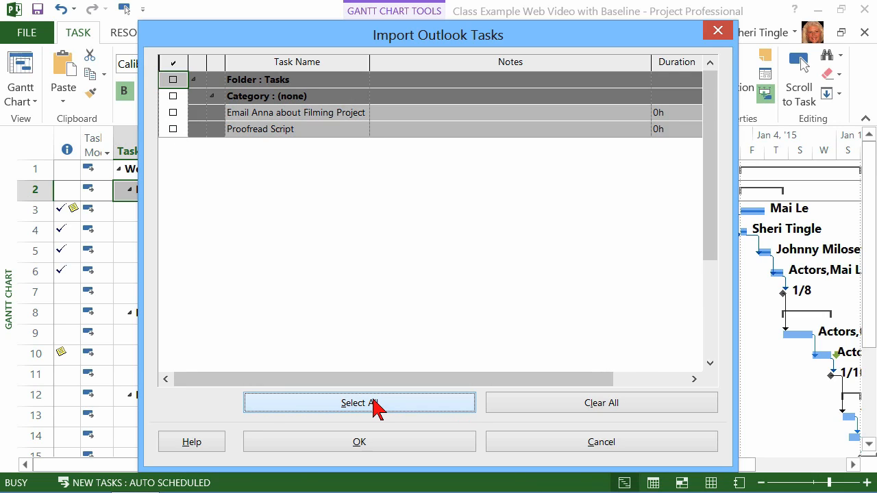
mouse_move(307, 245)
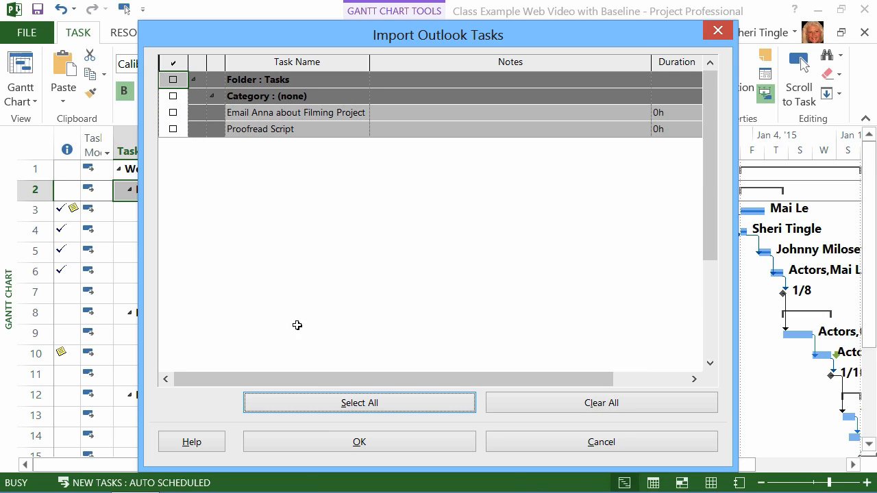
mouse_move(373, 404)
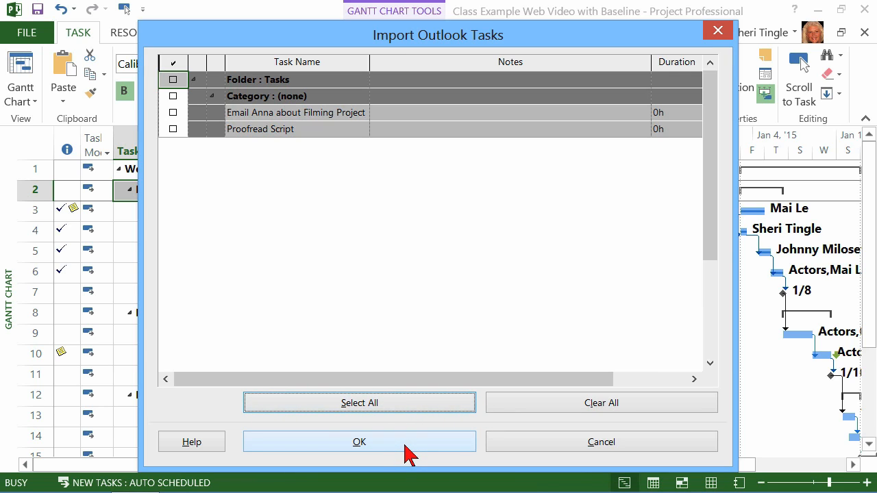
Confirm the Import Outlook Tasks dialog to bring both selected tasks into the project
click(359, 441)
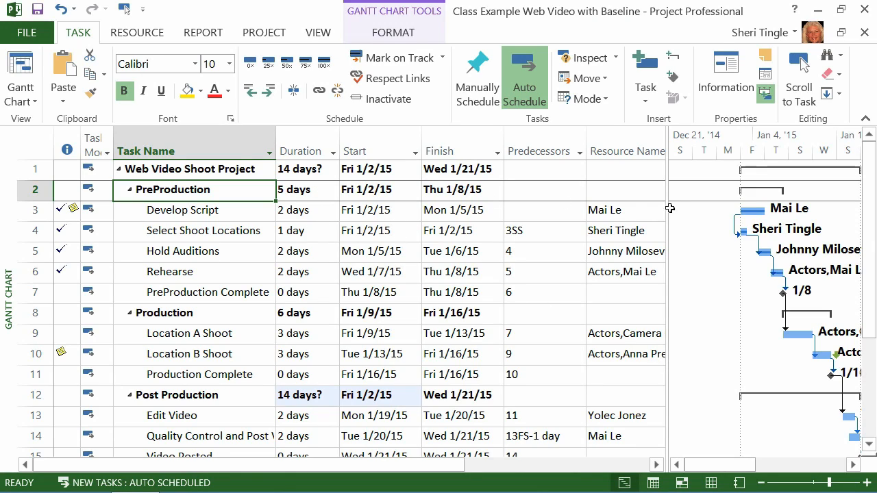
Review rows 16 and 17, Email Anna about Filming Project and Proofread Script, each with a one-day estimated duration
scroll(down, 3)
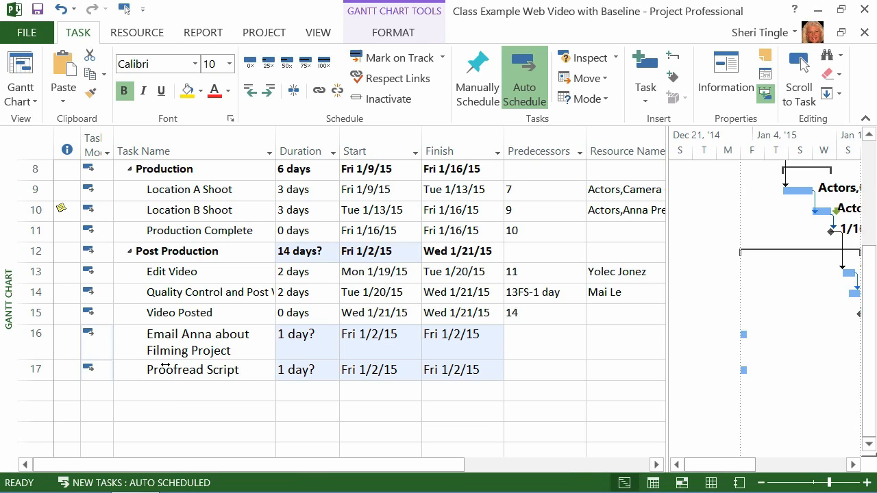
click(35, 343)
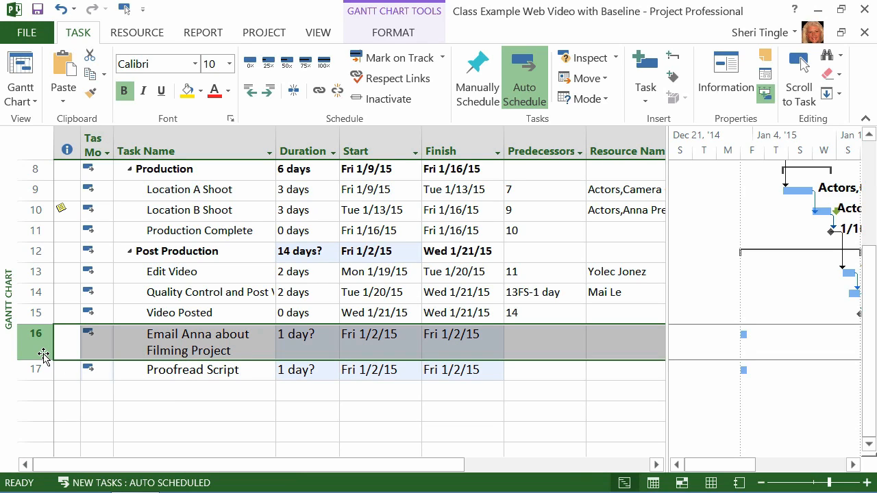
click(231, 63)
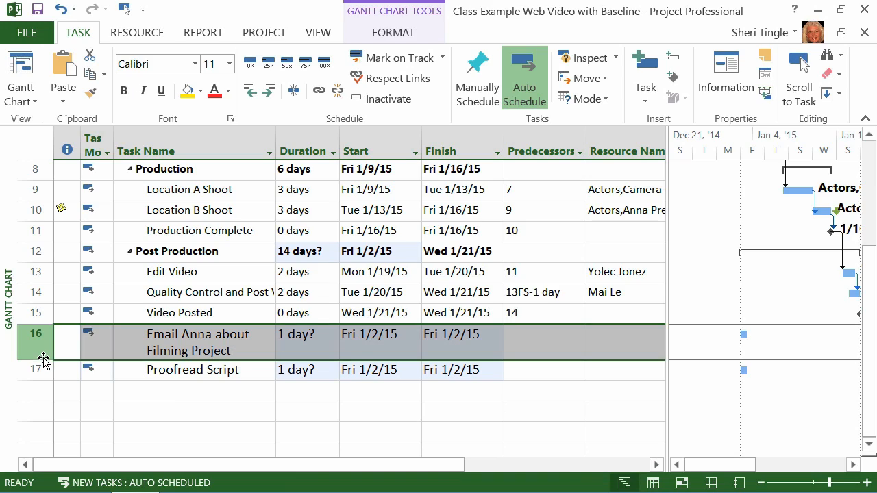
click(36, 370)
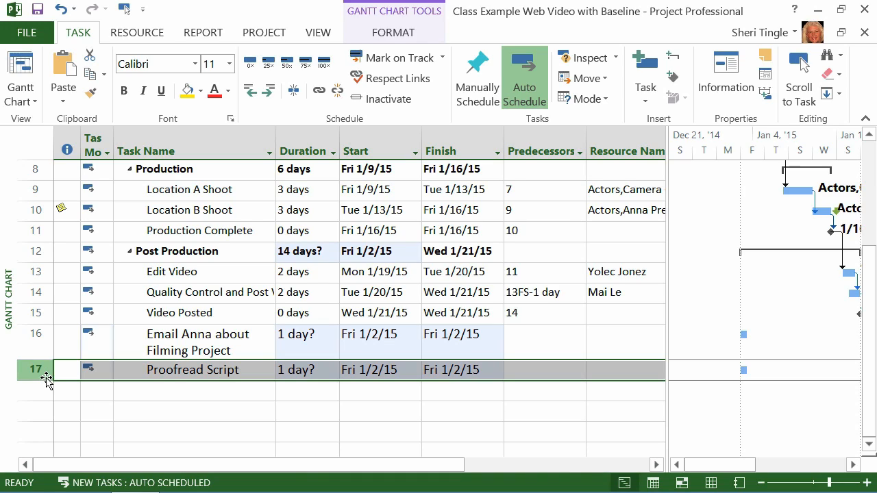
click(301, 334)
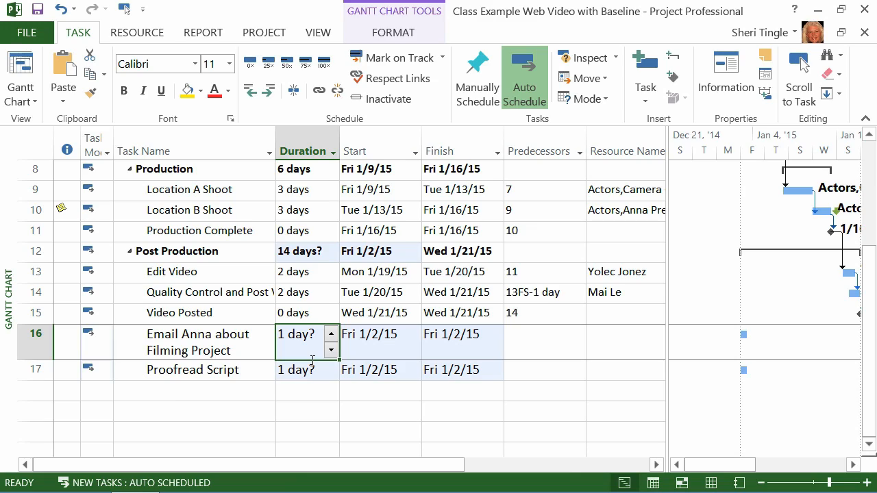
mouse_move(319, 406)
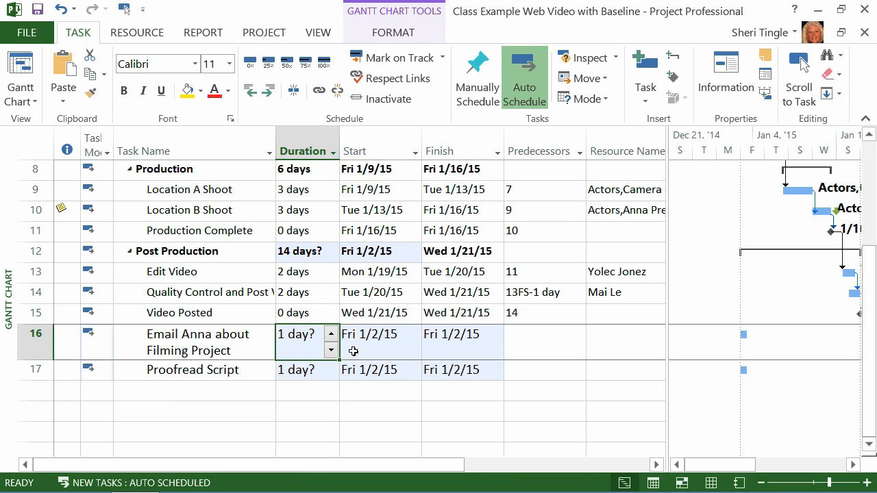
mouse_move(407, 356)
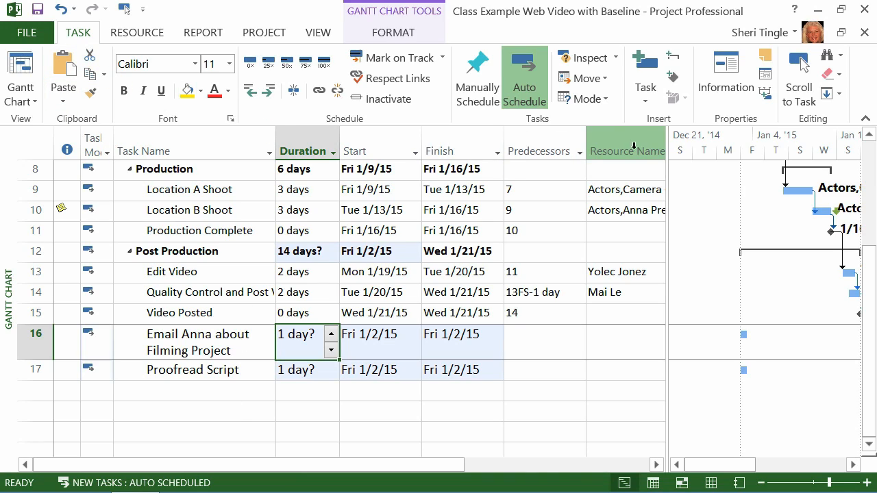
Show the new-task choices again, including Import Outlook Tasks
click(644, 78)
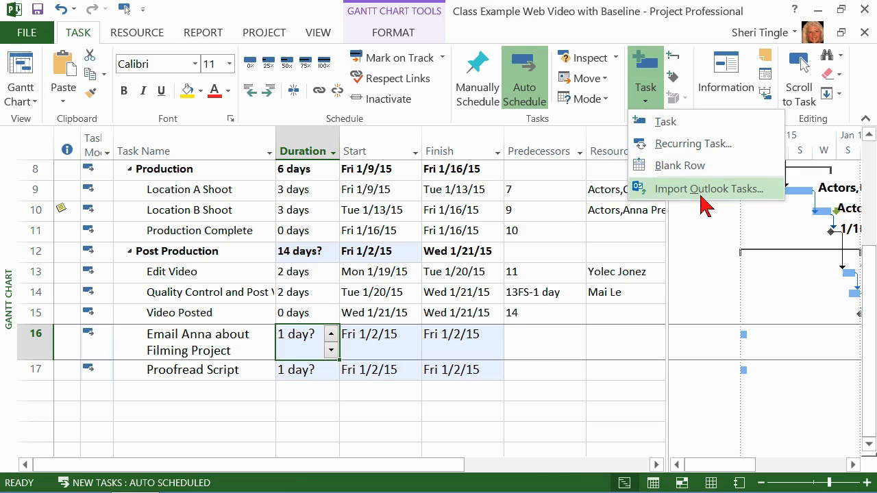
mouse_move(706, 192)
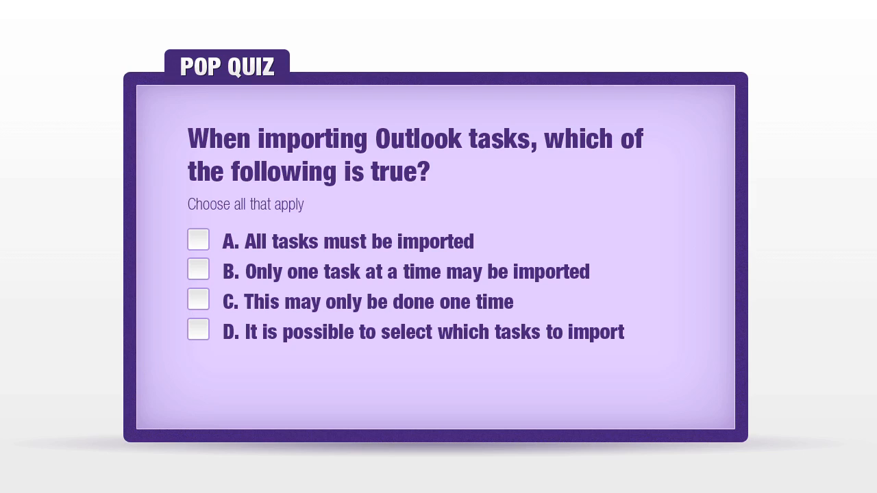
Tick quiz option D, It is possible to select which tasks to import
click(197, 330)
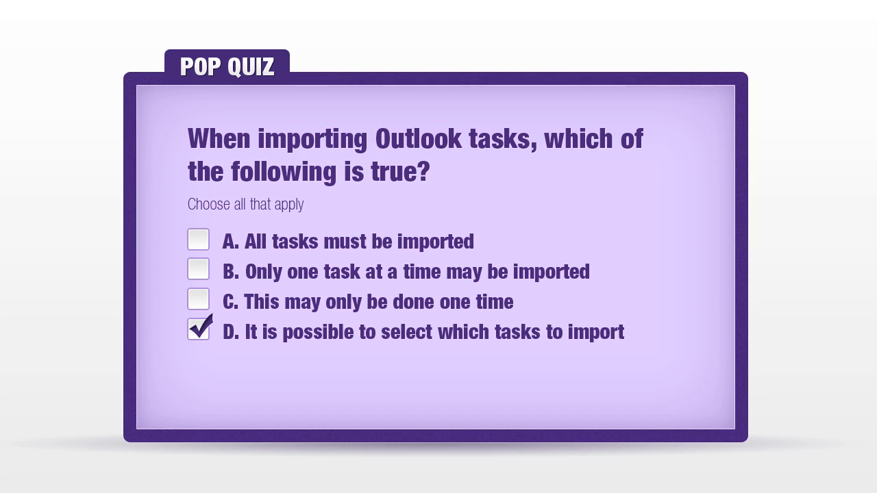